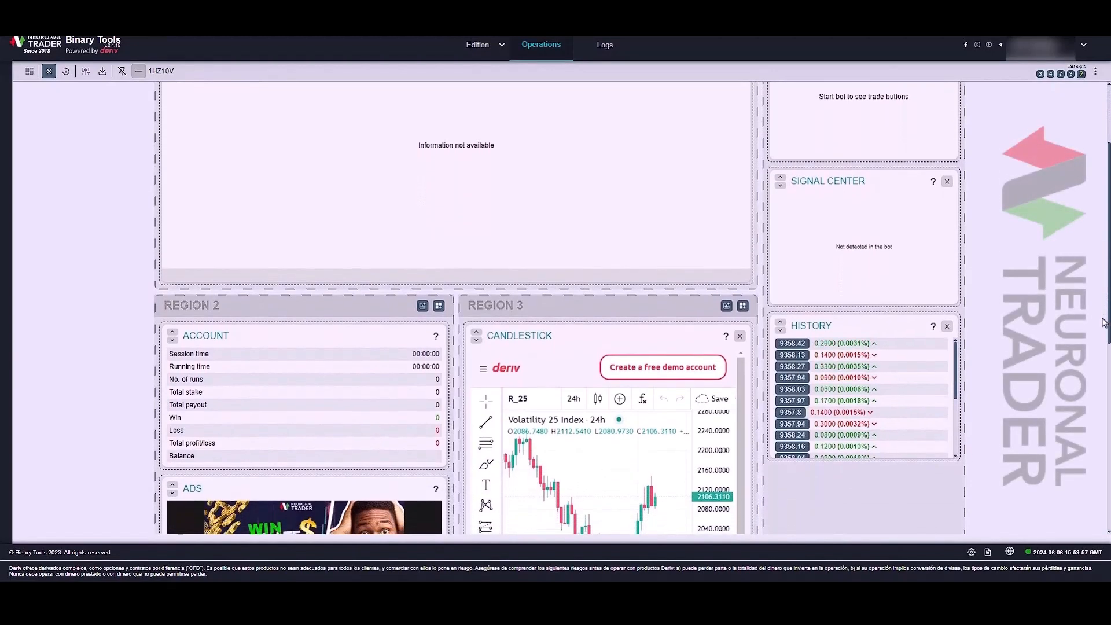
Step: Scroll the dashboard to reveal the Account, Ads, Candlestick and History panels, then back up
scroll("down", 3)
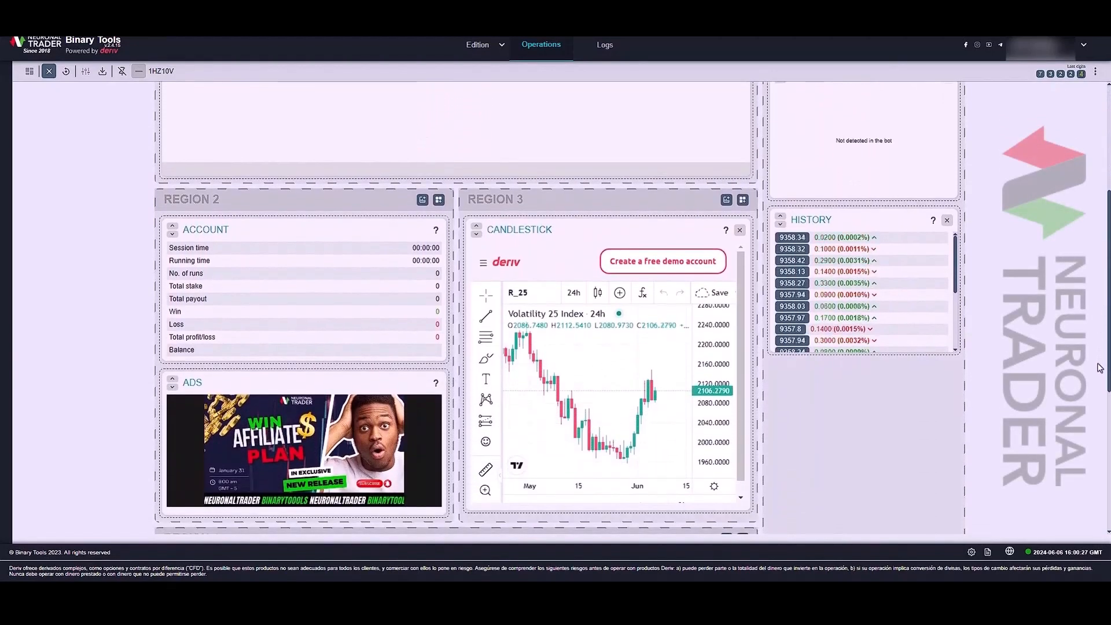
scroll("up", 3)
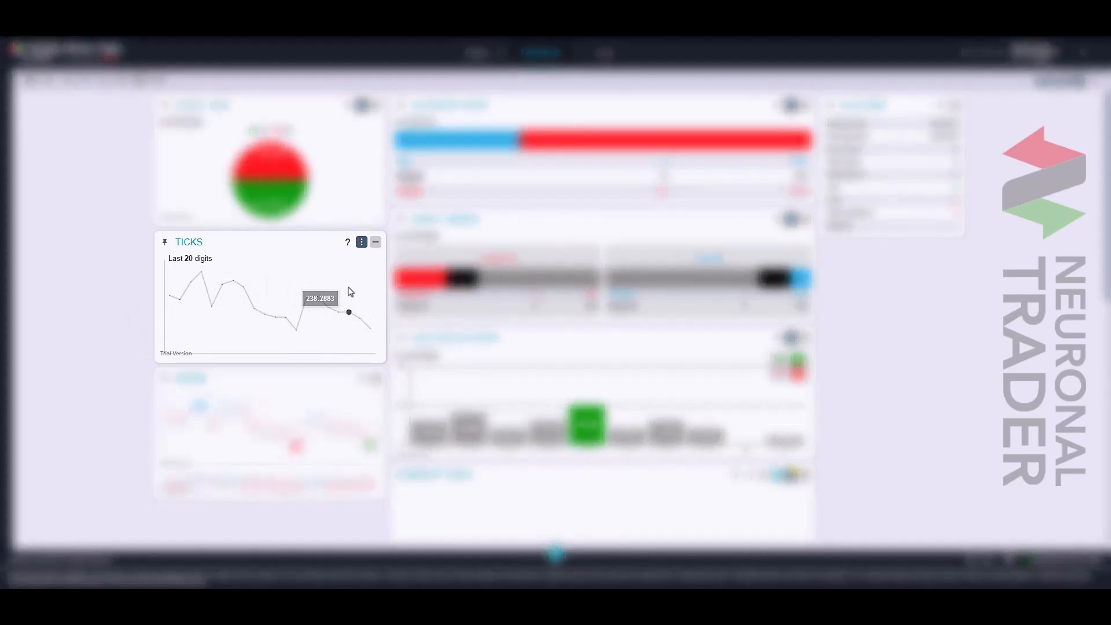
Step: Pick a new Limit value (such as 100) for the Ticks line chart's recent digits
left_click(361, 242)
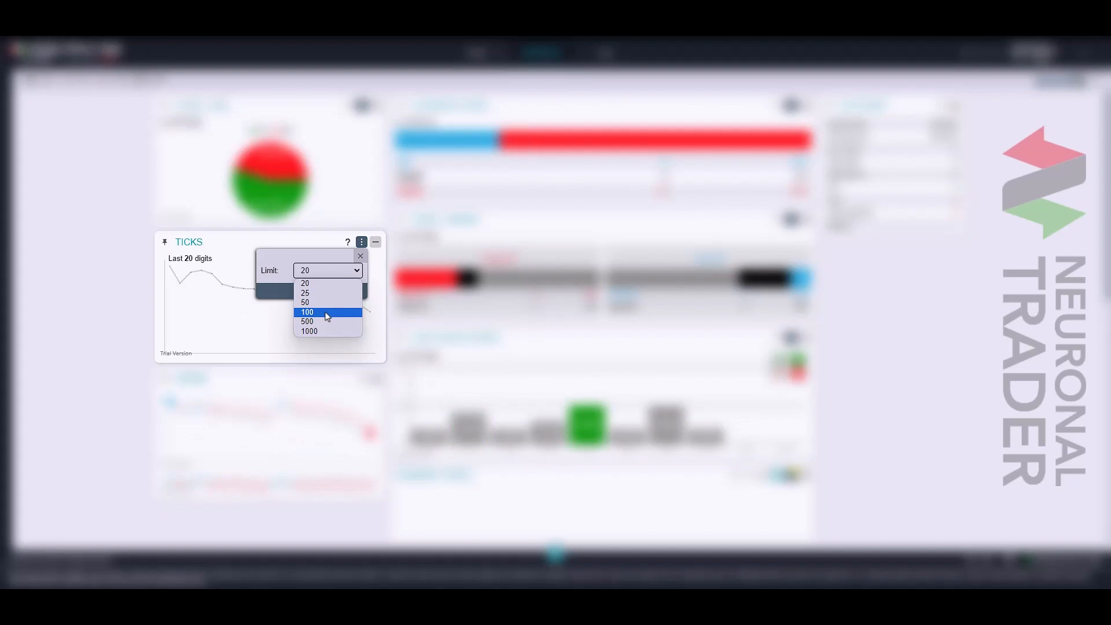
left_click(307, 311)
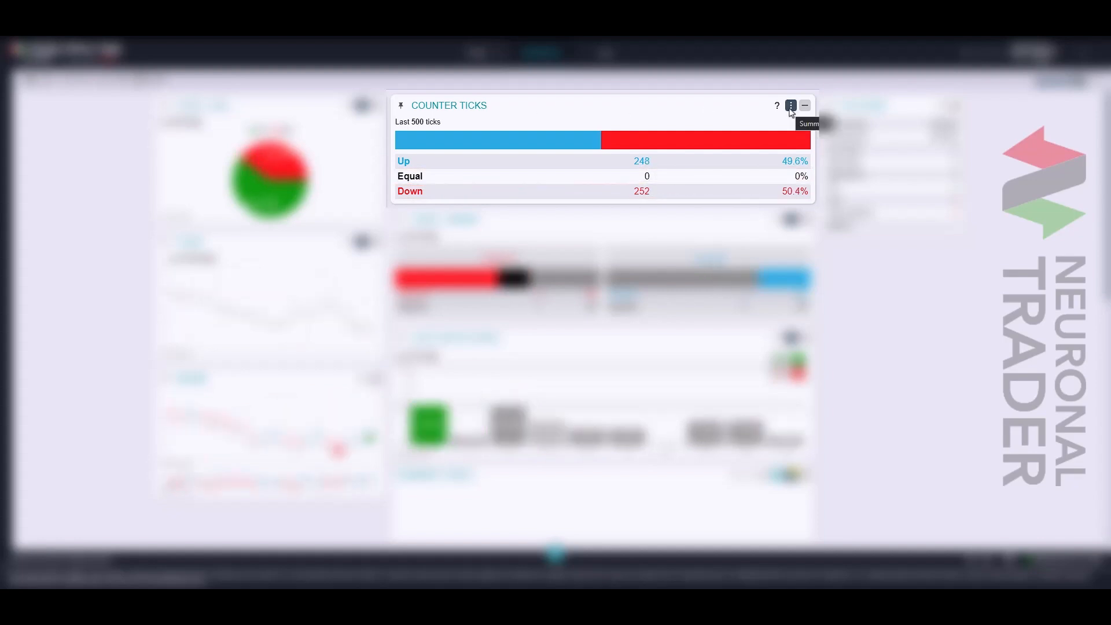
Step: Review the Counter Ticks limit of 500 in its settings popup and close it
left_click(790, 105)
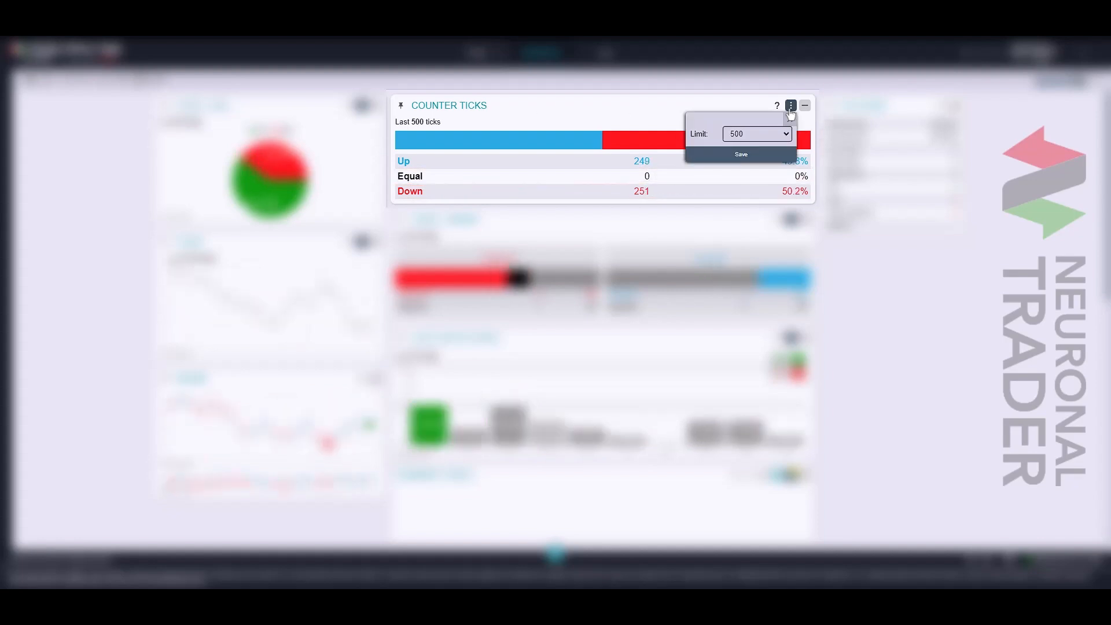
left_click(755, 135)
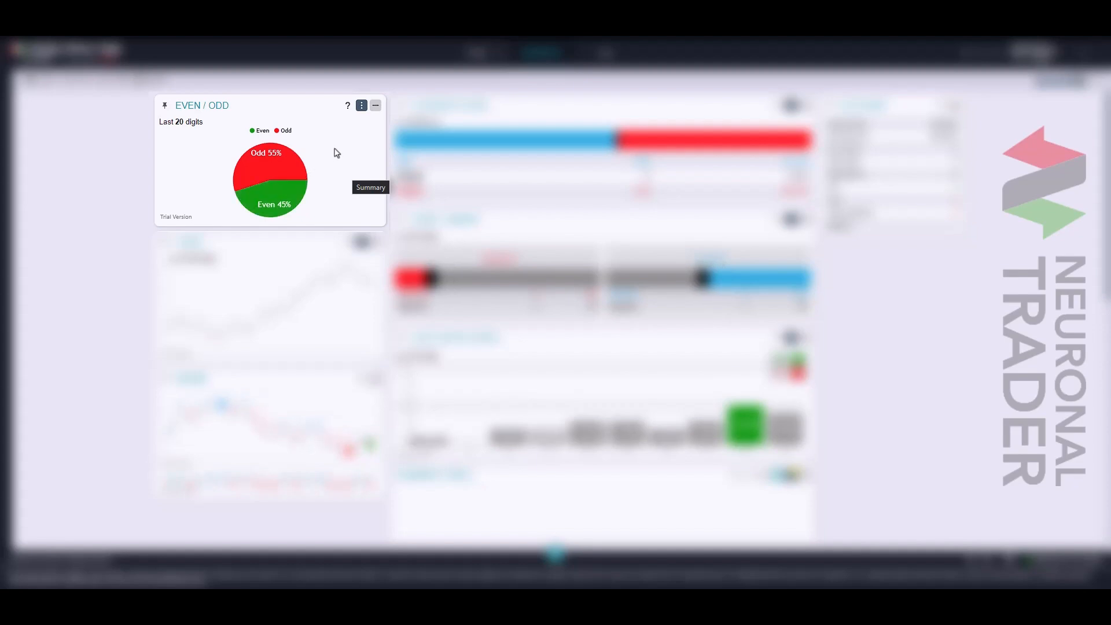
Step: Show the Even / Odd pie chart's Limit dropdown, currently at 20 digits
left_click(361, 106)
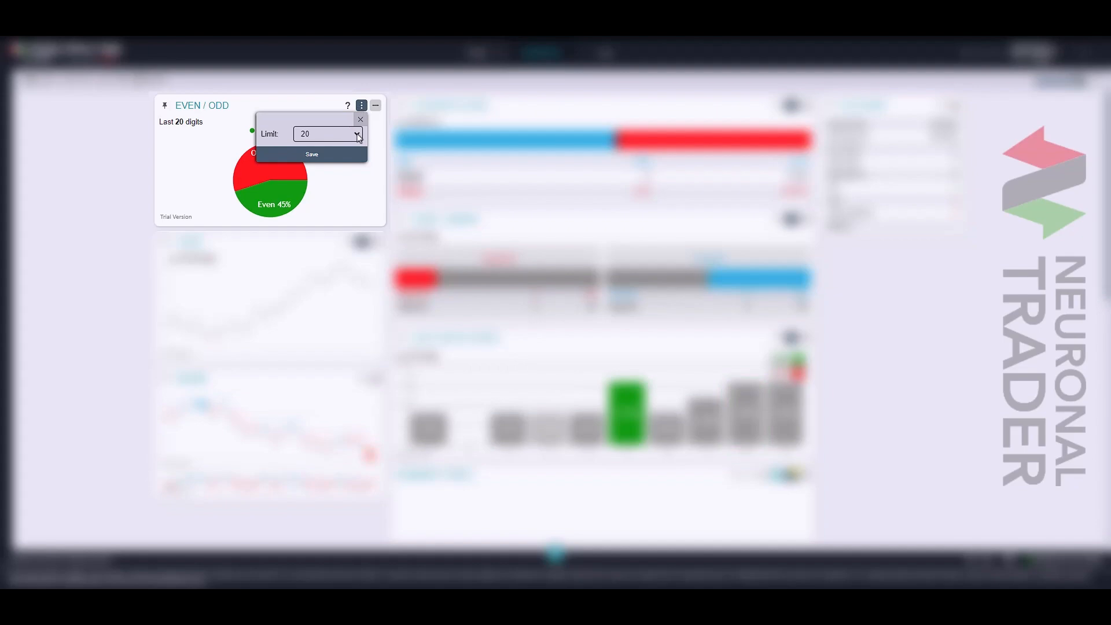
left_click(327, 134)
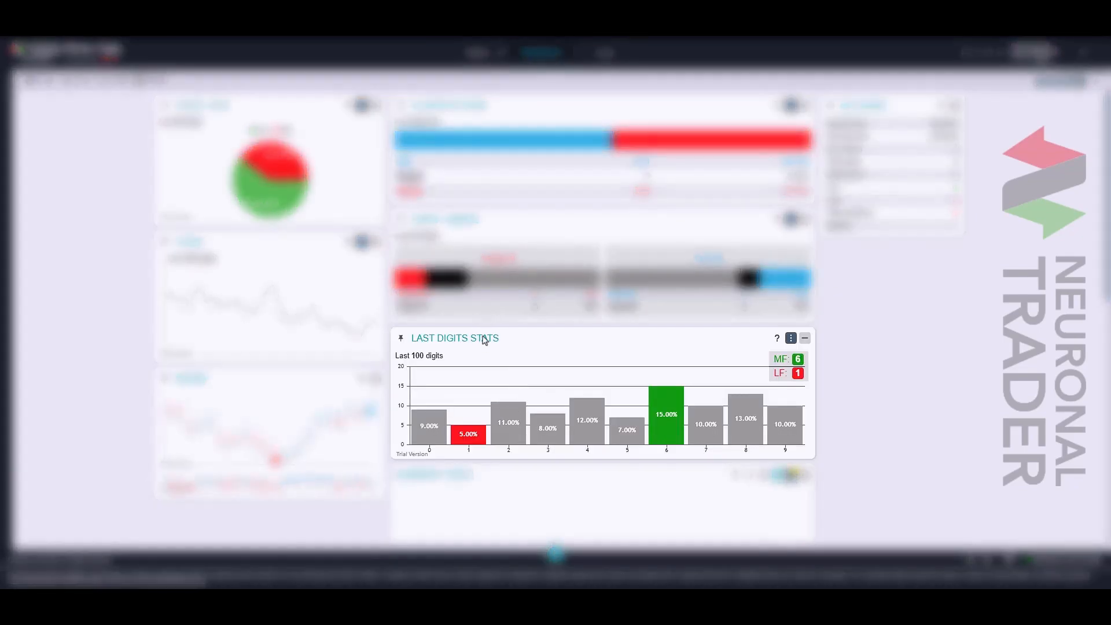
mouse_move(467, 348)
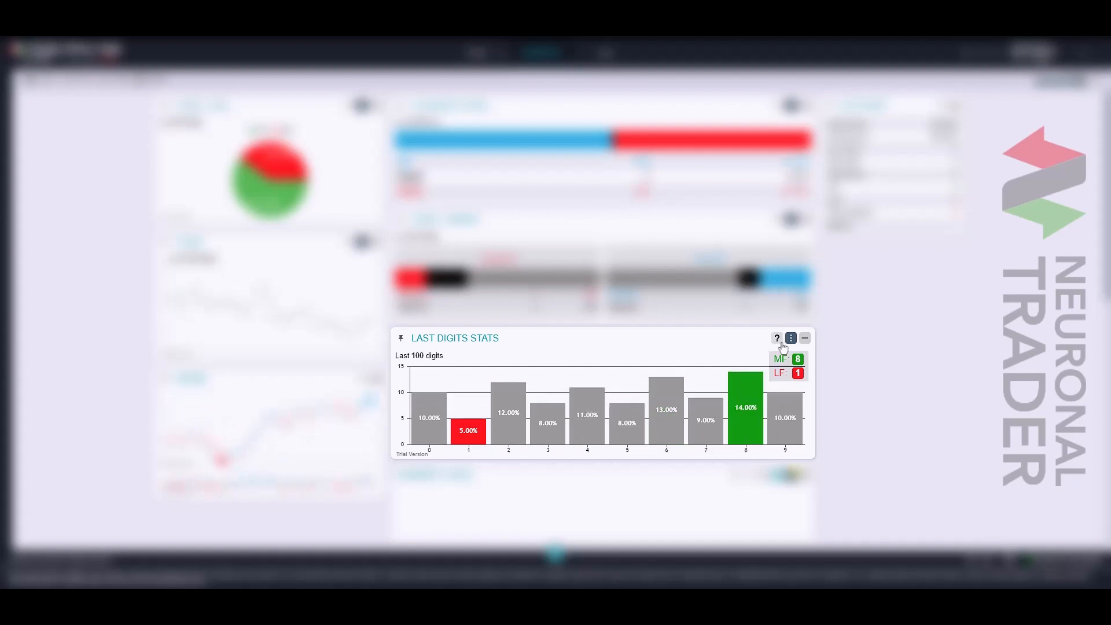
Step: Show the limit options for the Last Digits Stats bar chart
left_click(790, 338)
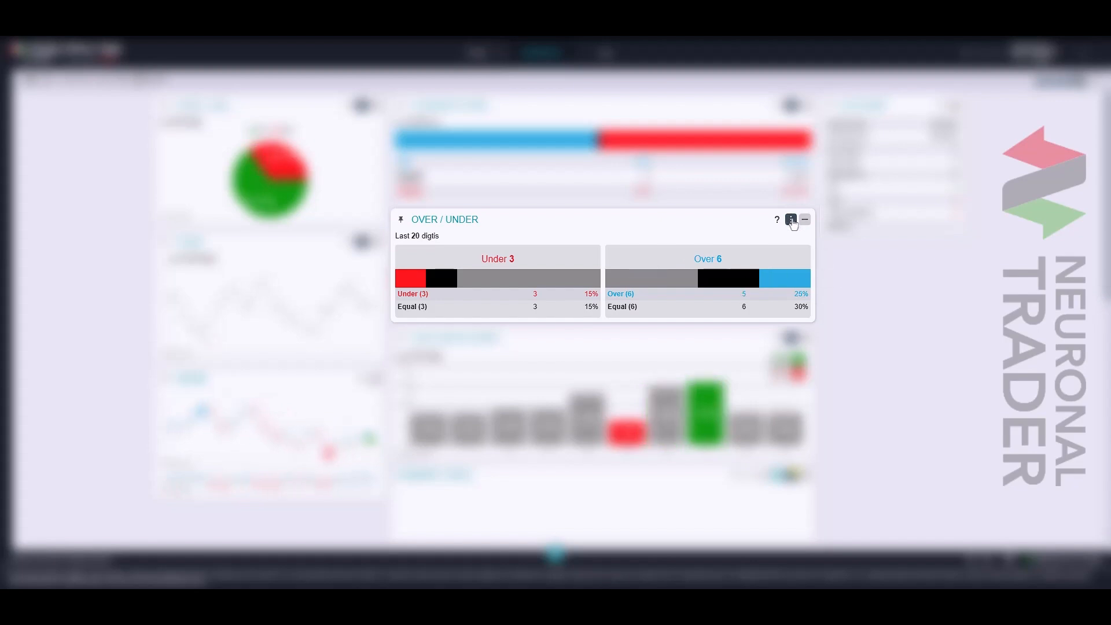
left_click(791, 219)
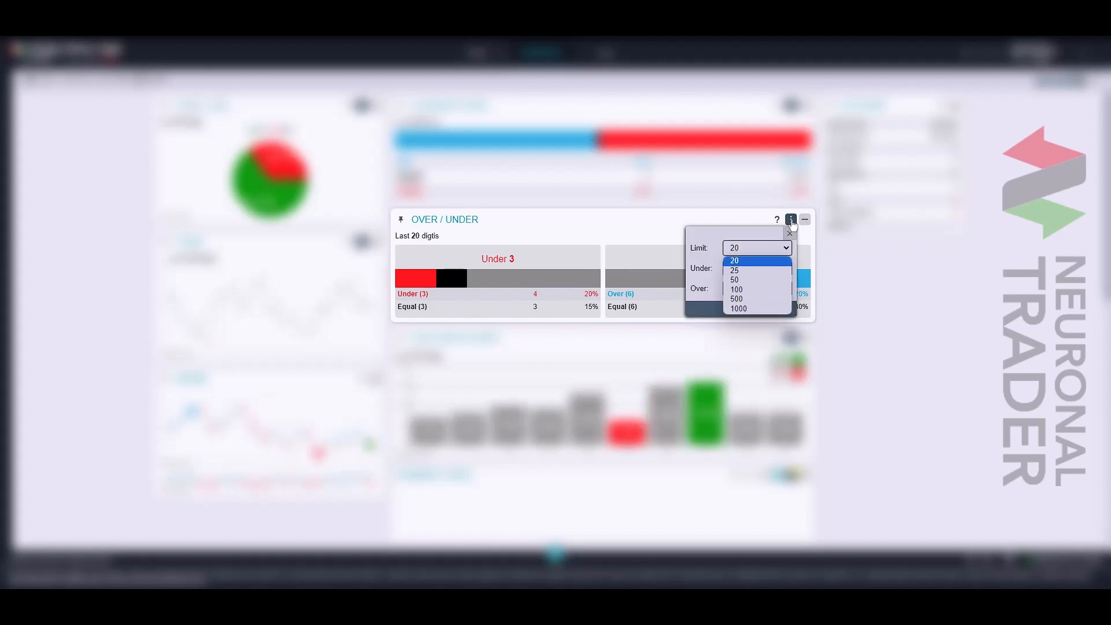
left_click(788, 232)
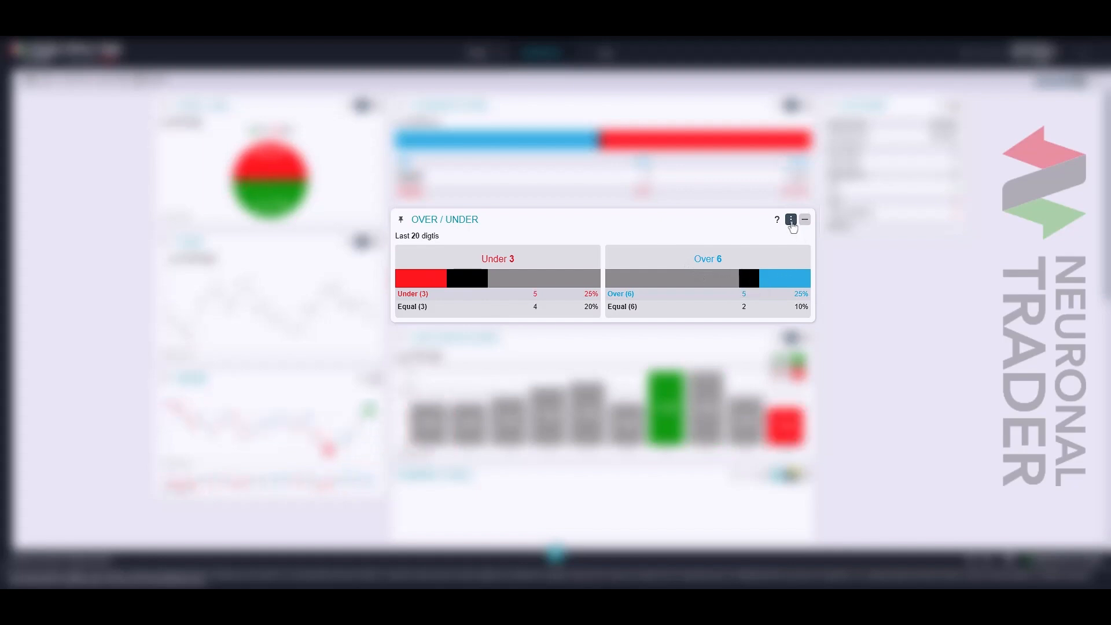
left_click(790, 219)
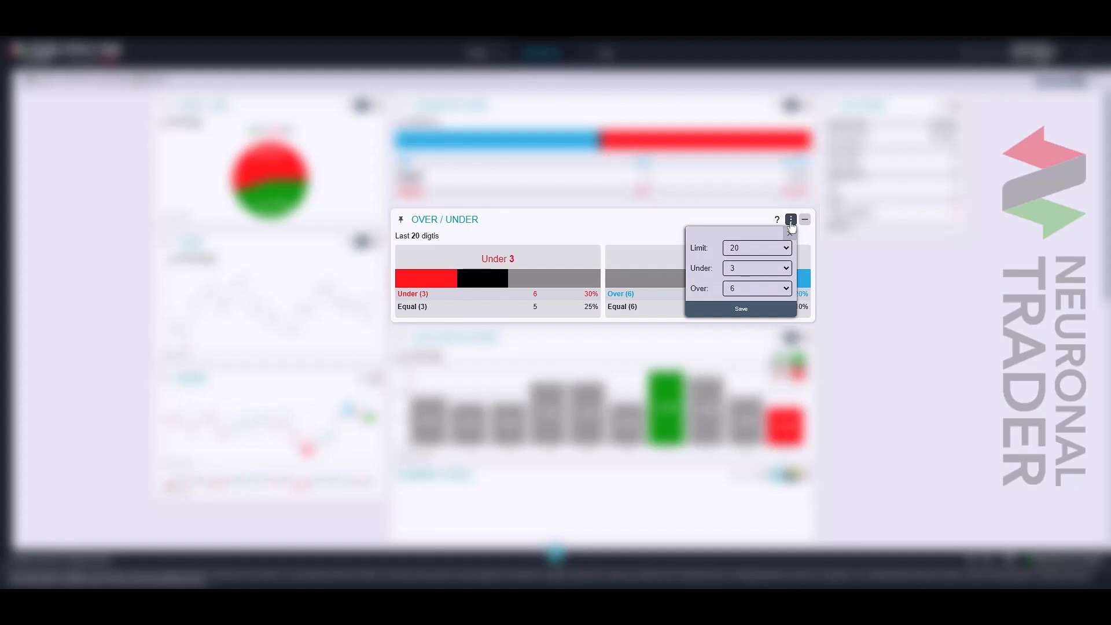
left_click(756, 268)
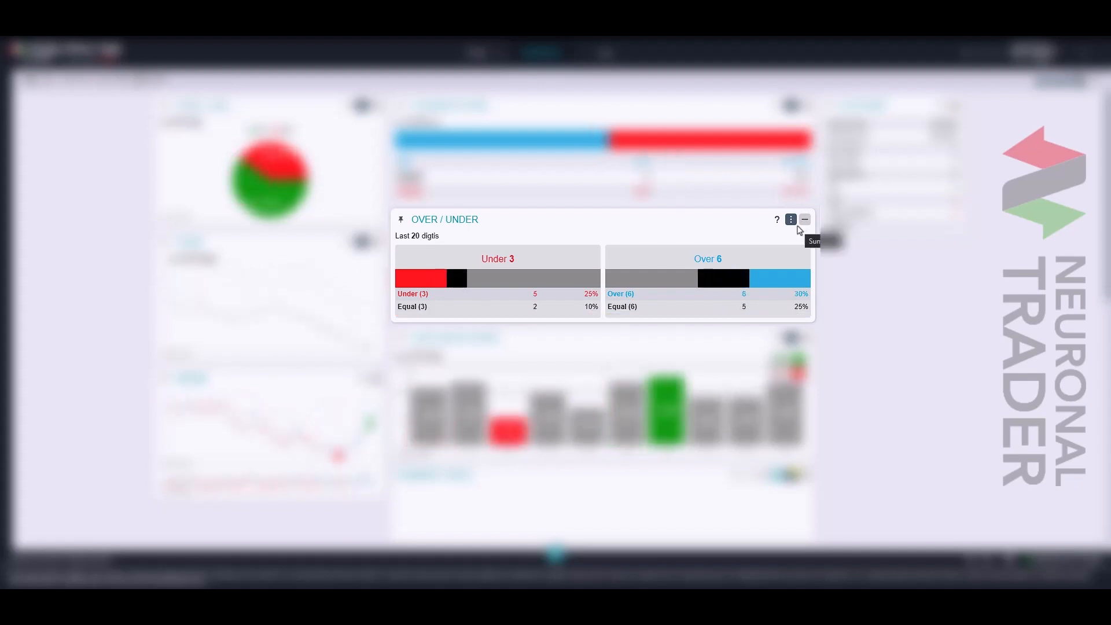
left_click(790, 219)
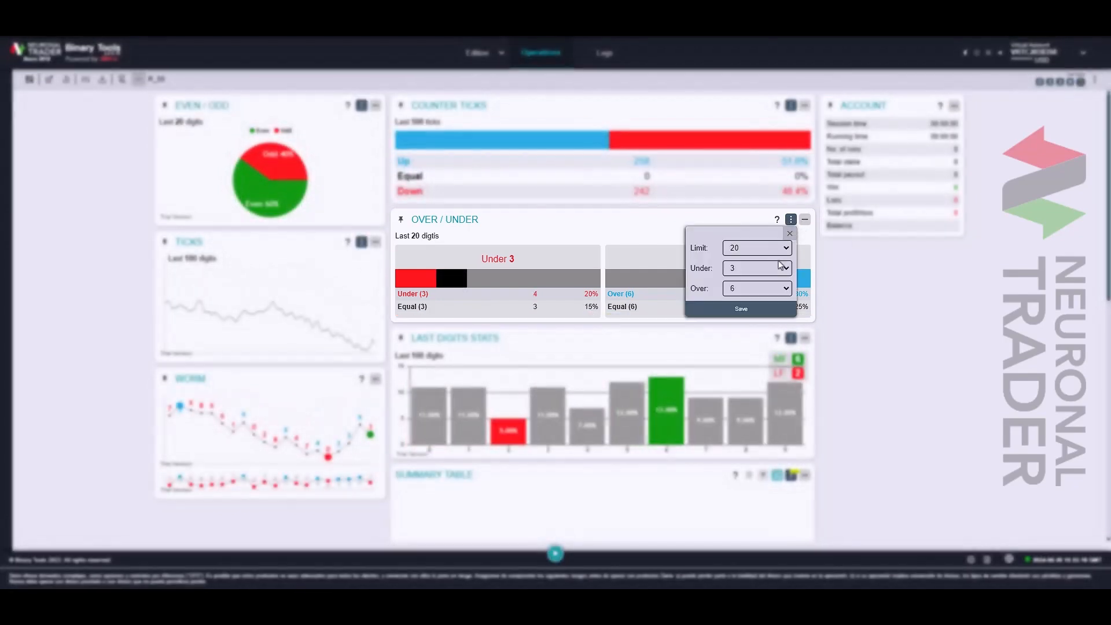
left_click(757, 267)
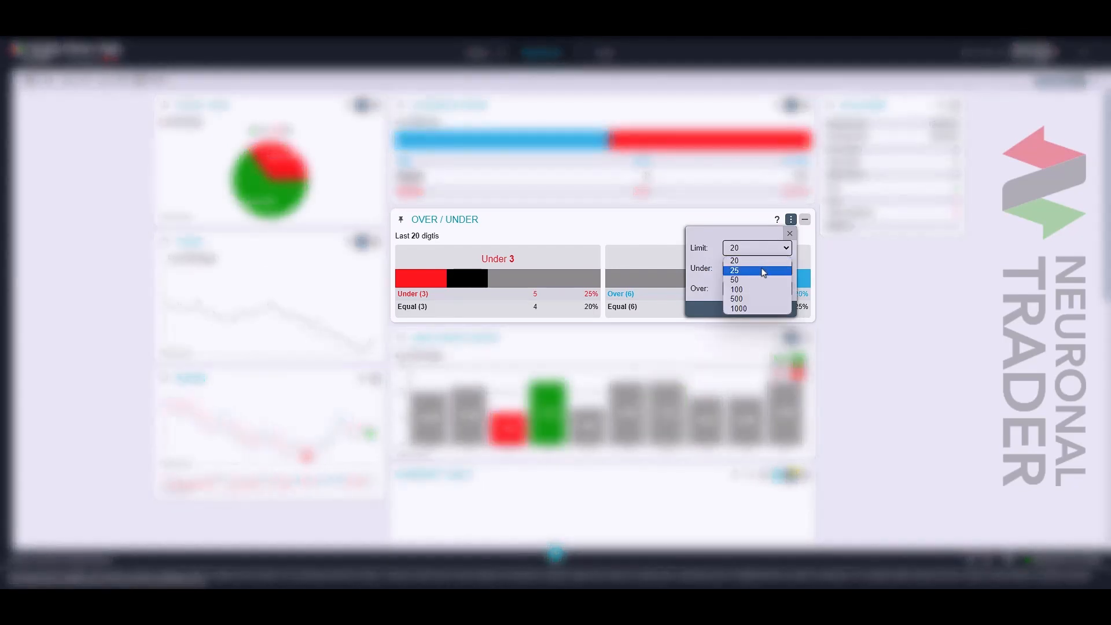
left_click(735, 260)
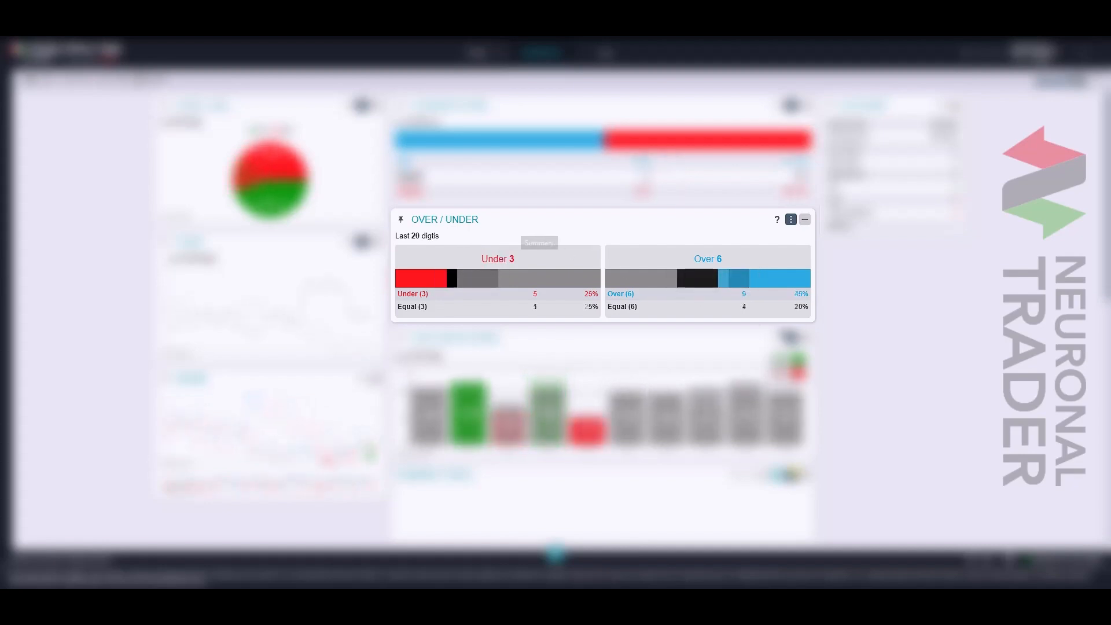
Step: Toggle the layout to the panels view with price chart, history, account, trade and ads
left_click(790, 219)
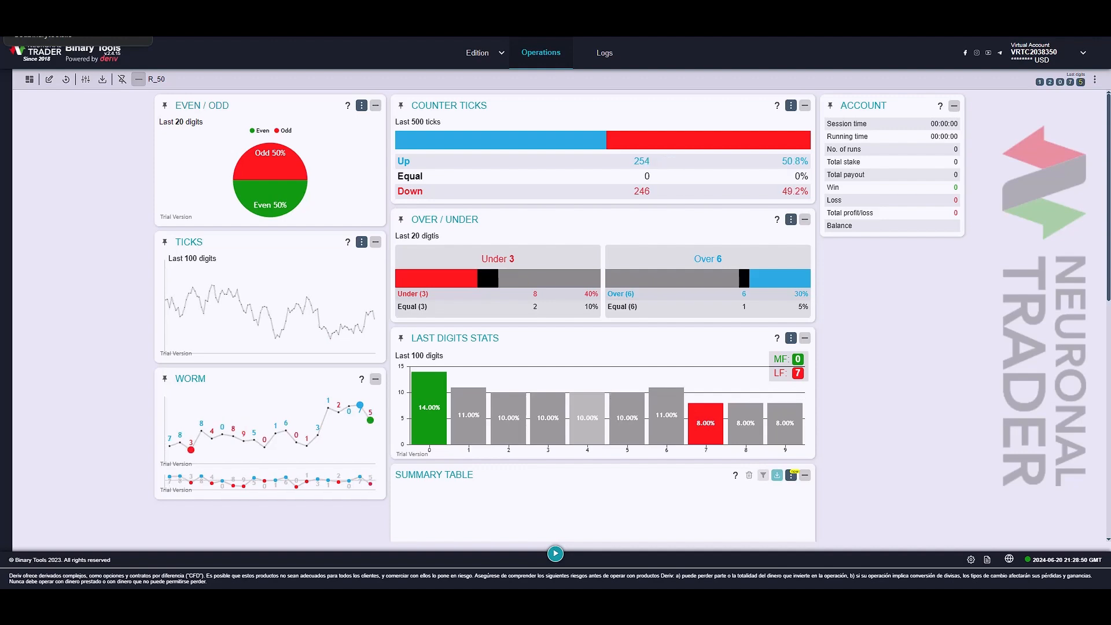
left_click(554, 554)
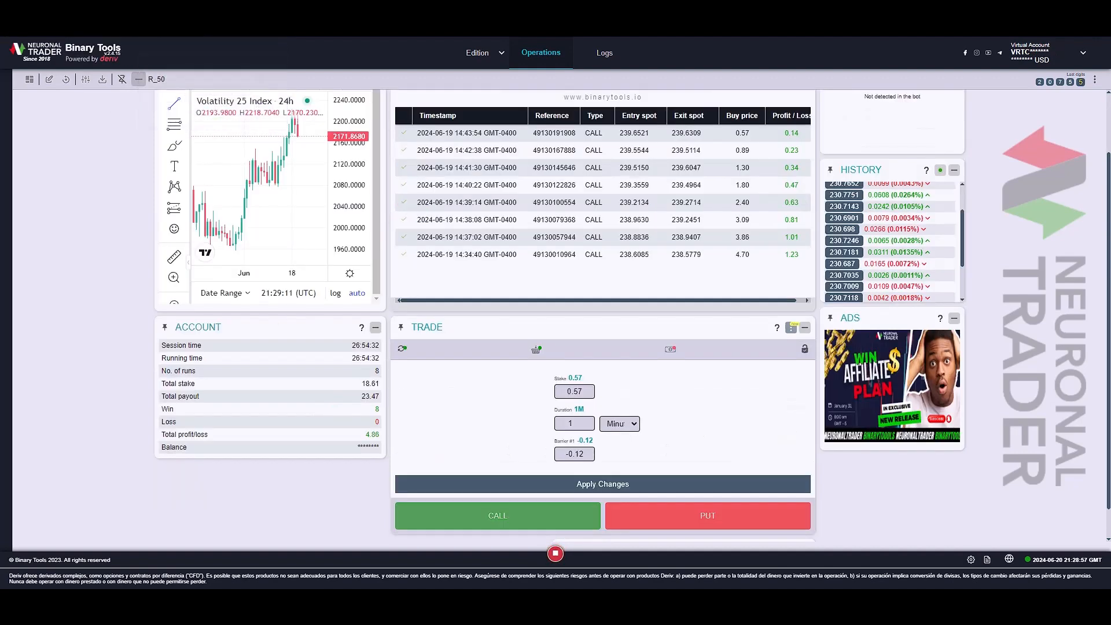